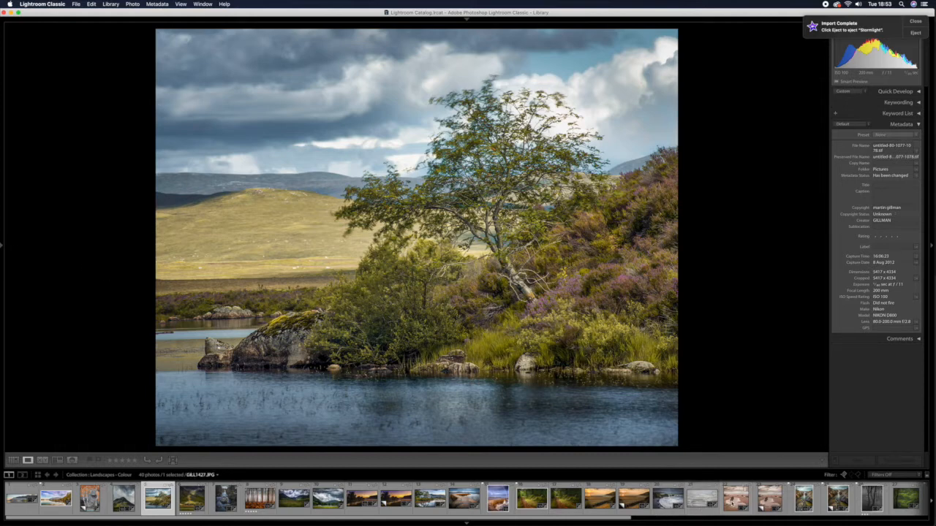
Step: Open the sandy beach photo with jagged rocks and a tidal pool in Loupe view
left_click(735, 499)
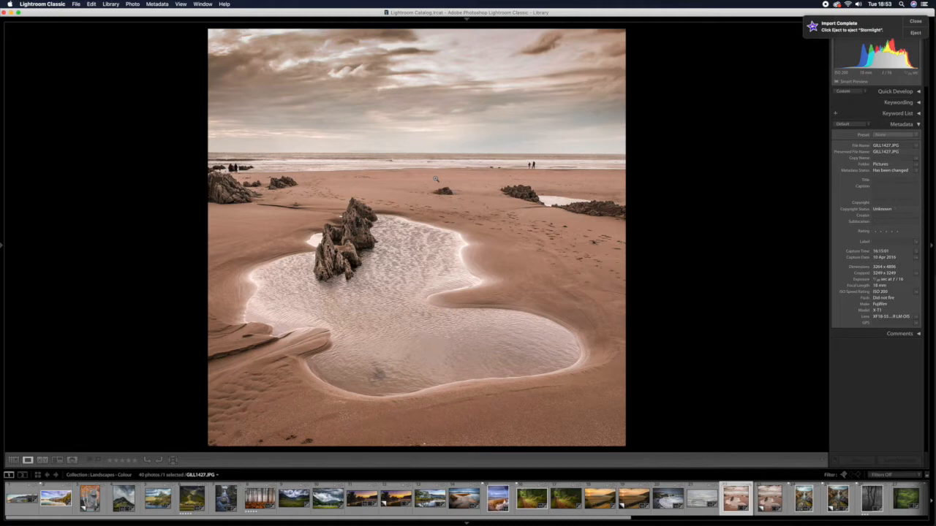
mouse_move(440, 181)
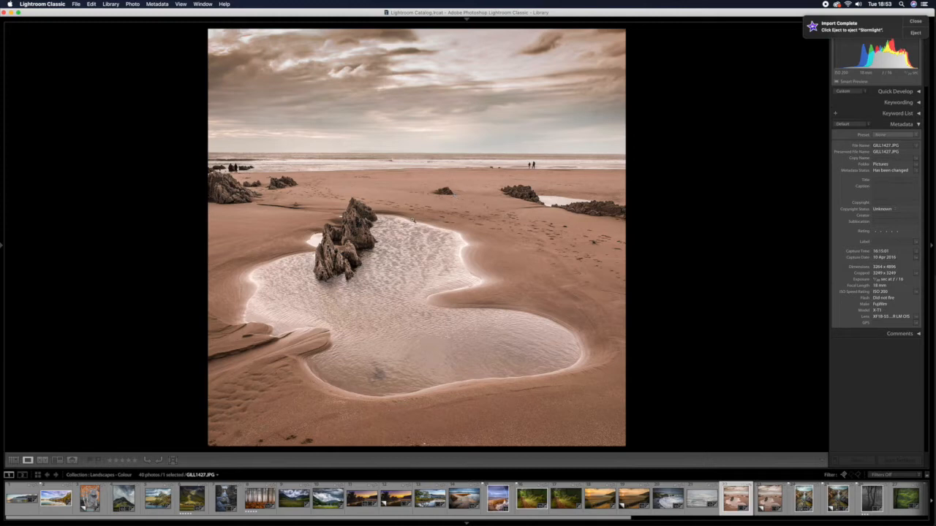
mouse_move(350, 124)
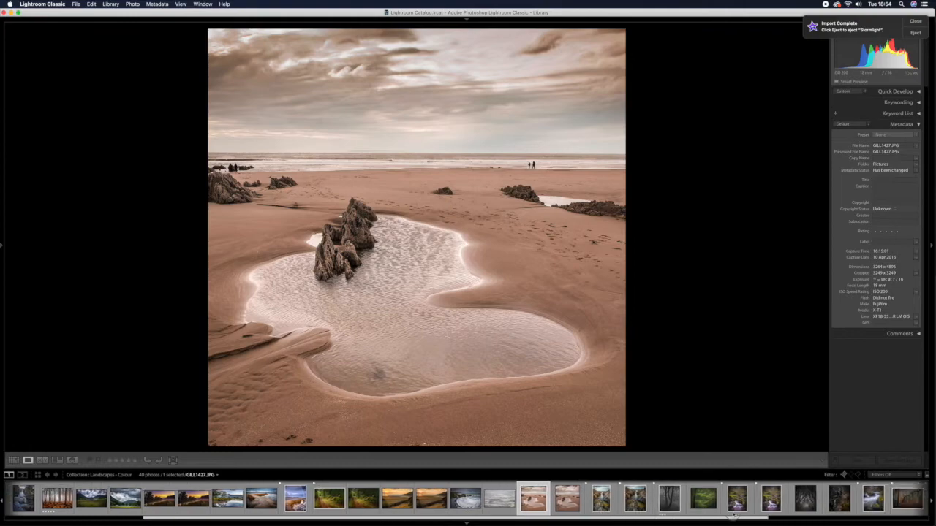
Step: Show the misty harbour photo of moored boats and a wooded hillside large
left_click(488, 499)
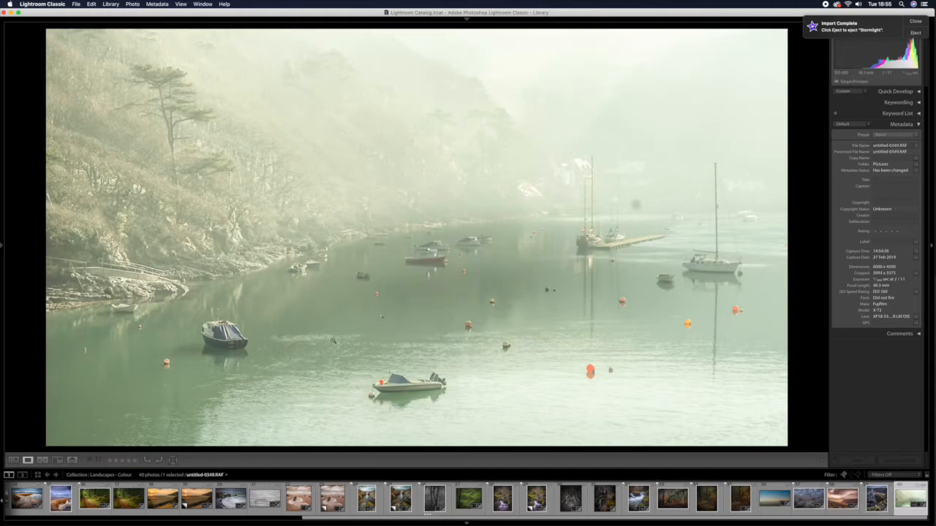
mouse_move(285, 299)
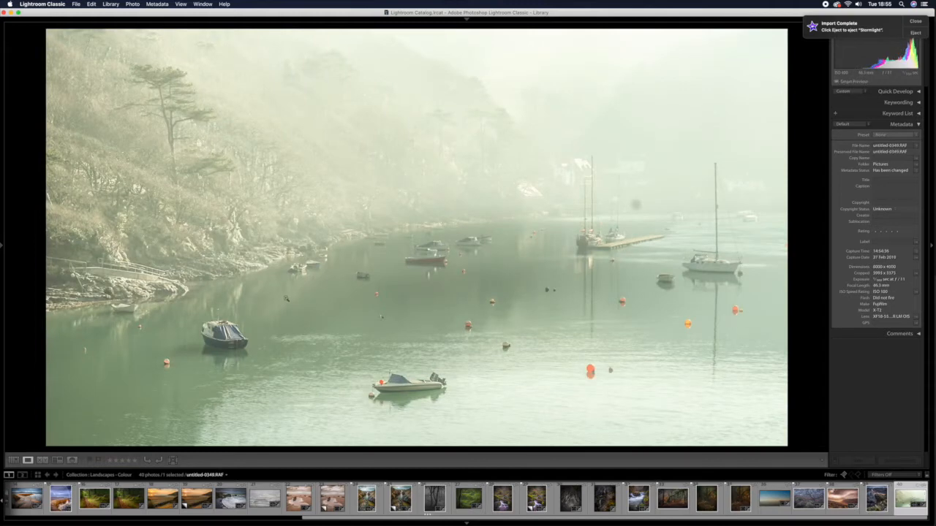
mouse_move(598, 344)
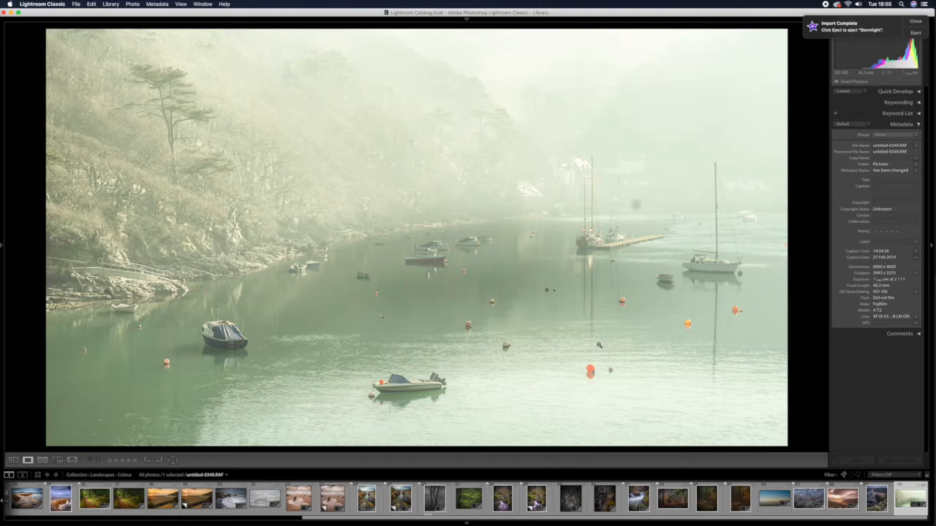
mouse_move(592, 346)
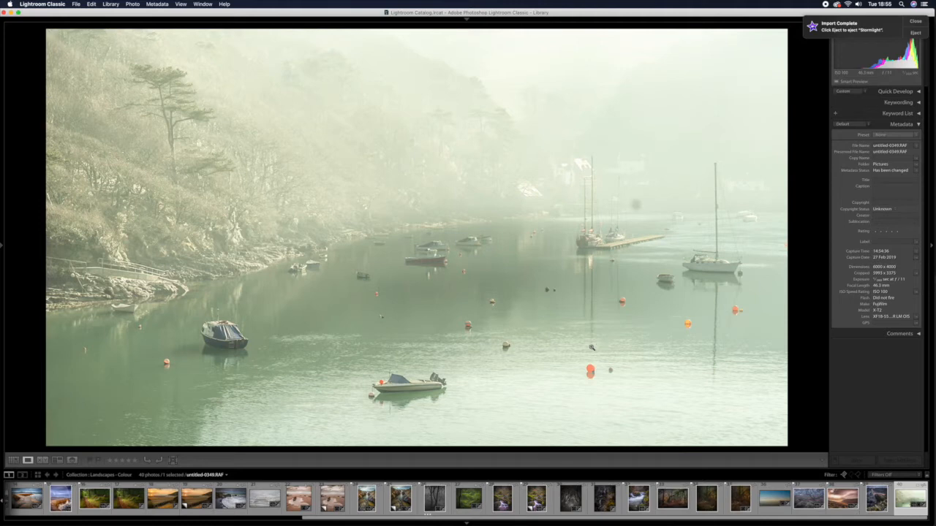
mouse_move(651, 203)
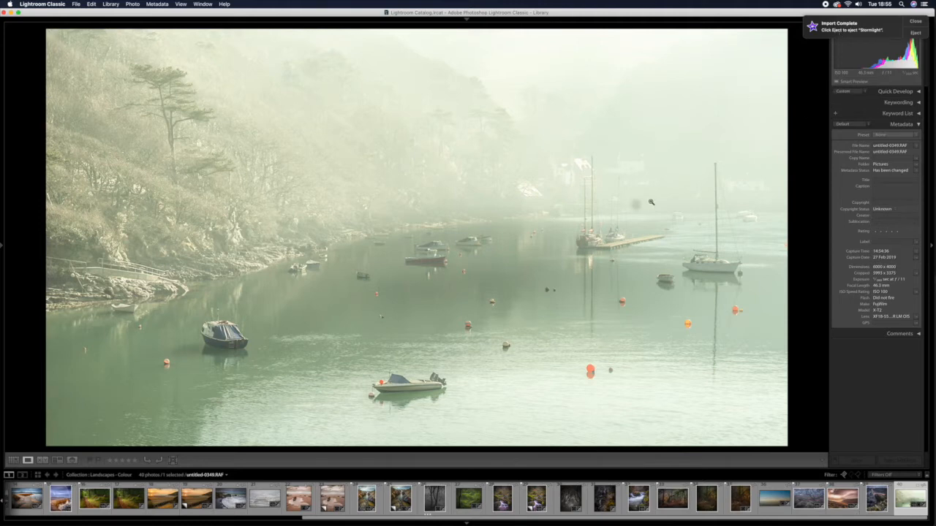
mouse_move(635, 208)
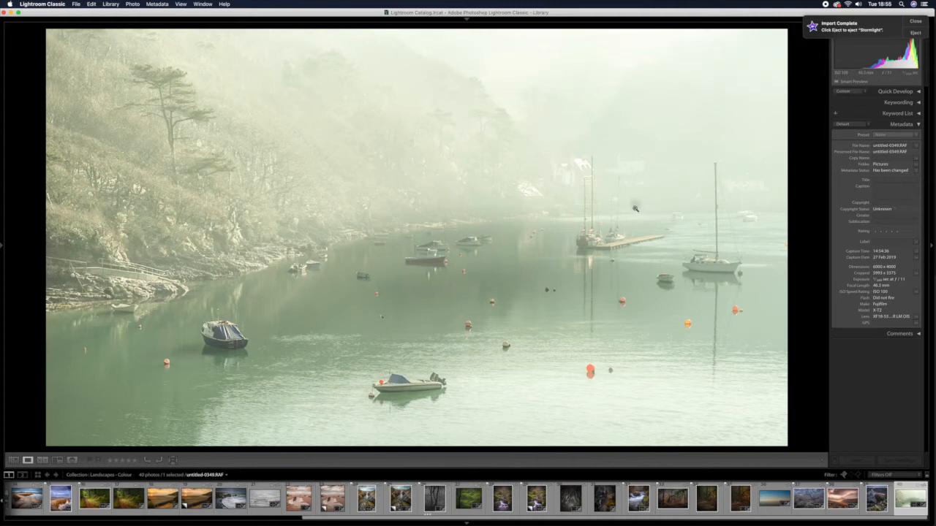
mouse_move(860, 26)
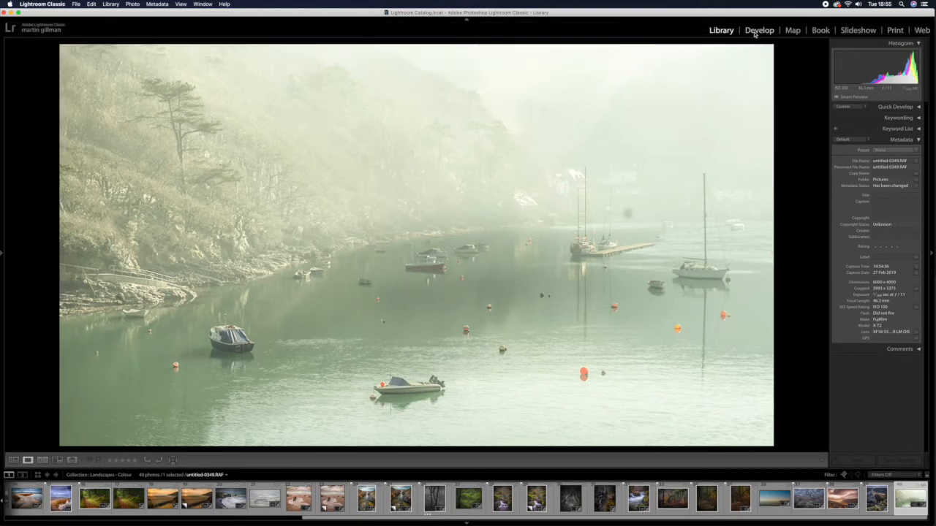
Step: Move the harbour photo into the Develop module and right-click the image
left_click(759, 30)
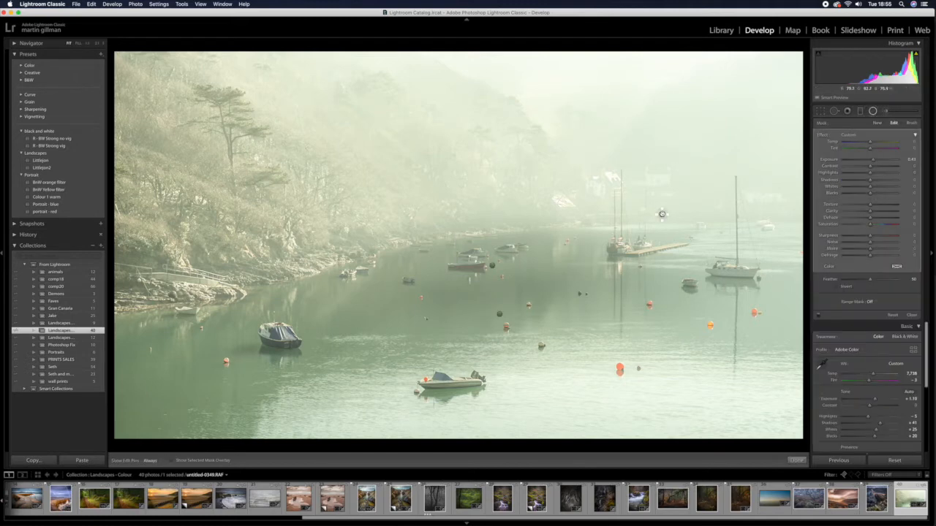
right_click(662, 214)
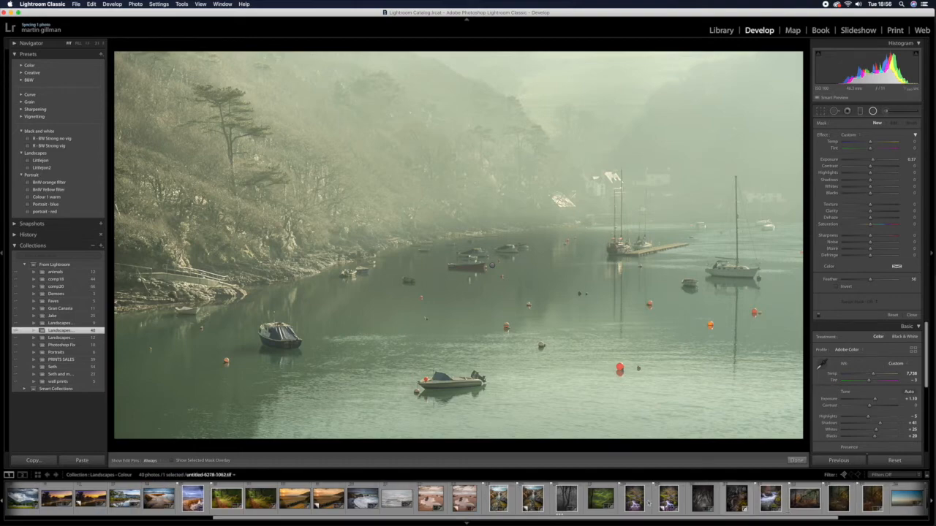
Step: Open the portrait photo of jagged coastal rocks around a tidal channel
left_click(533, 498)
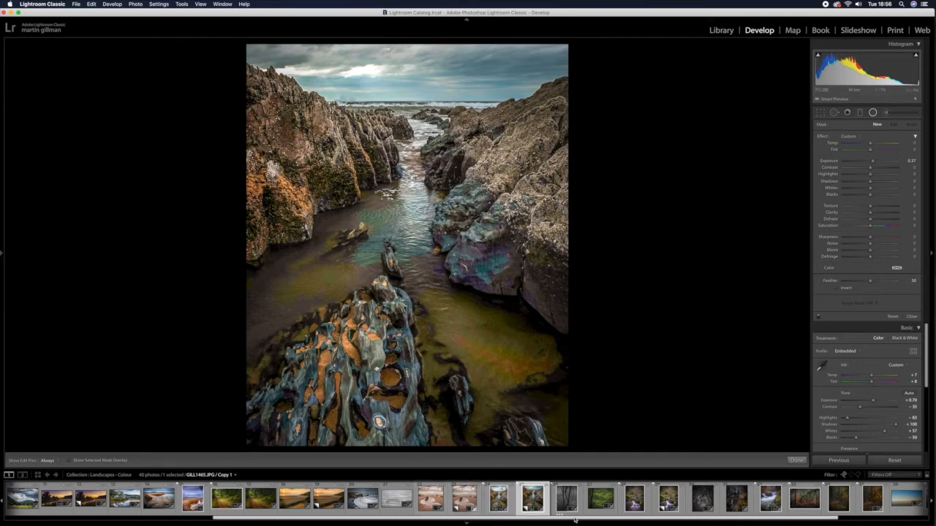
Step: Open the monochrome photo of gnarled trees arching over a road
left_click(701, 499)
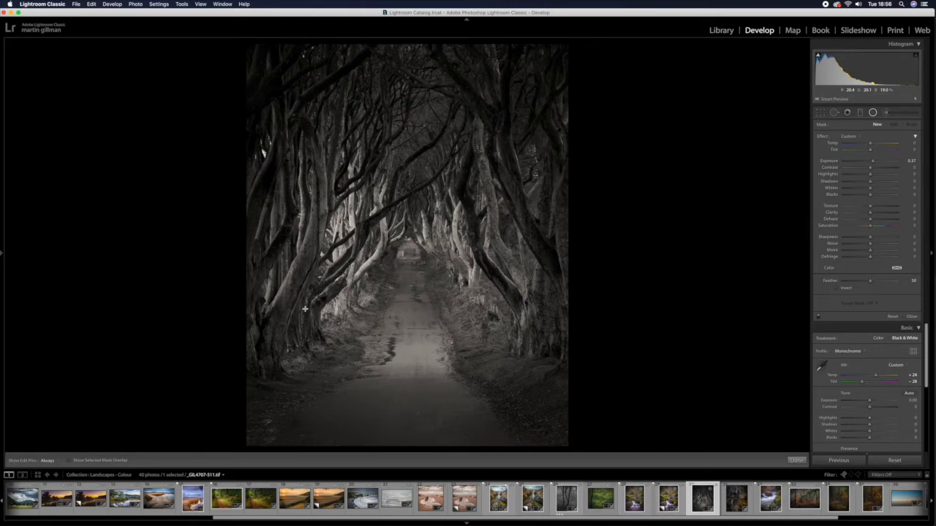
Step: Bring up the square sandy beach photo with its rock-fringed tidal pool
left_click(838, 499)
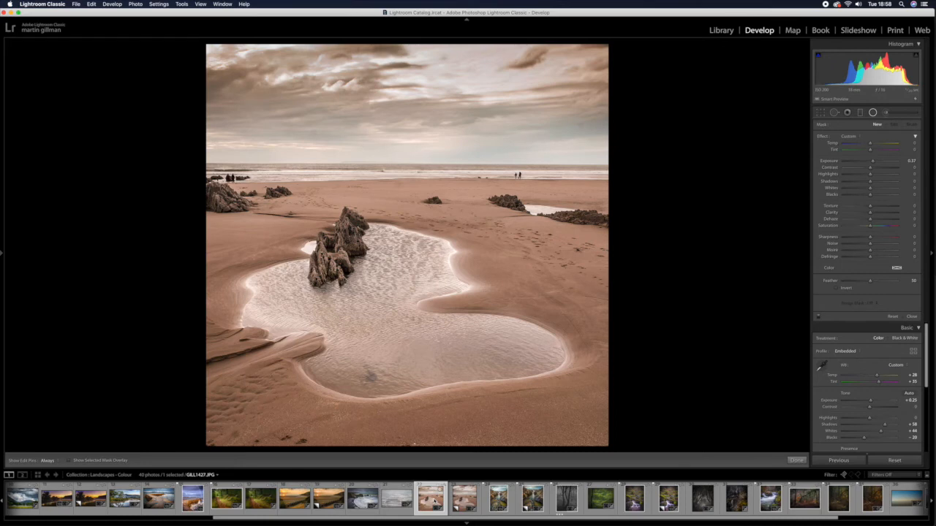
mouse_move(233, 272)
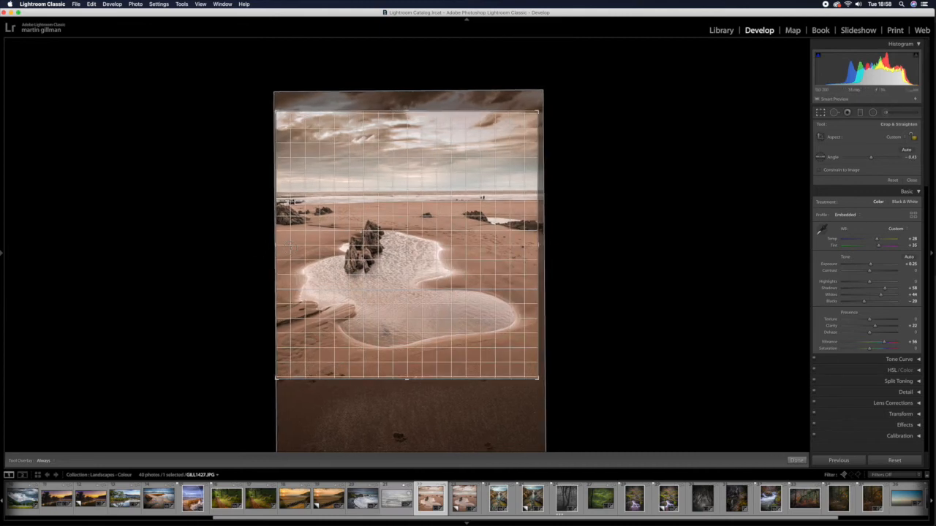
Step: Drag in the Crop tool panel while showing the stormy surf seascape's full frame
left_click_drag(871, 157, 912, 156)
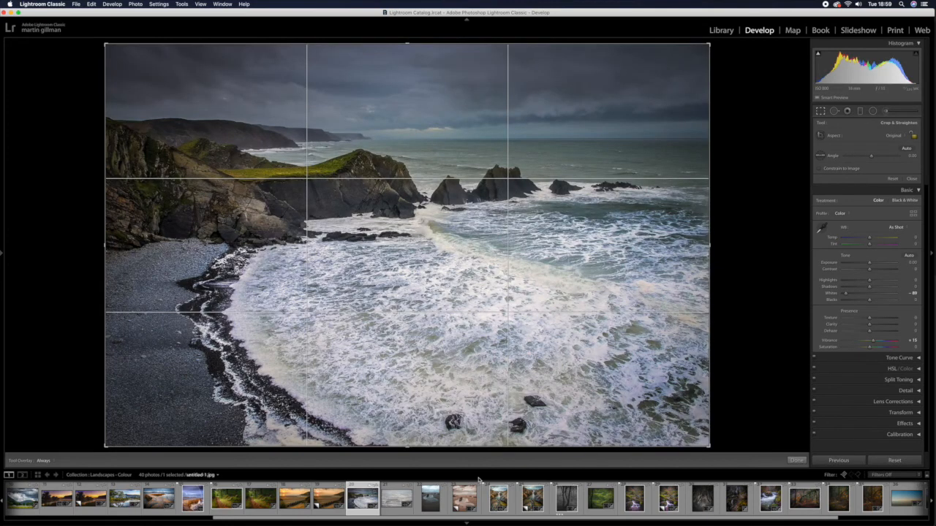
Step: Exit Crop & Straighten on the stormy seascape with Done
left_click(795, 460)
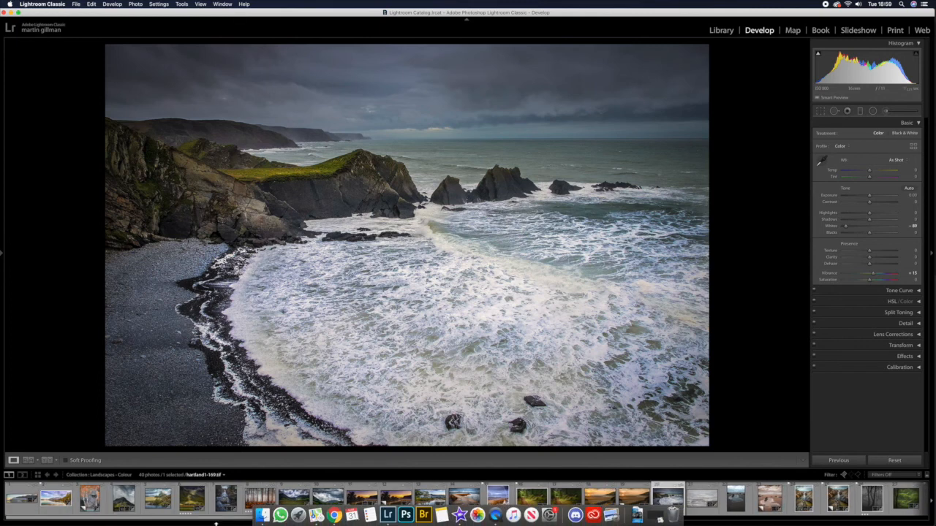
Step: Open the portrait shot of a sunlit mountain peak under heavy clouds
left_click(123, 498)
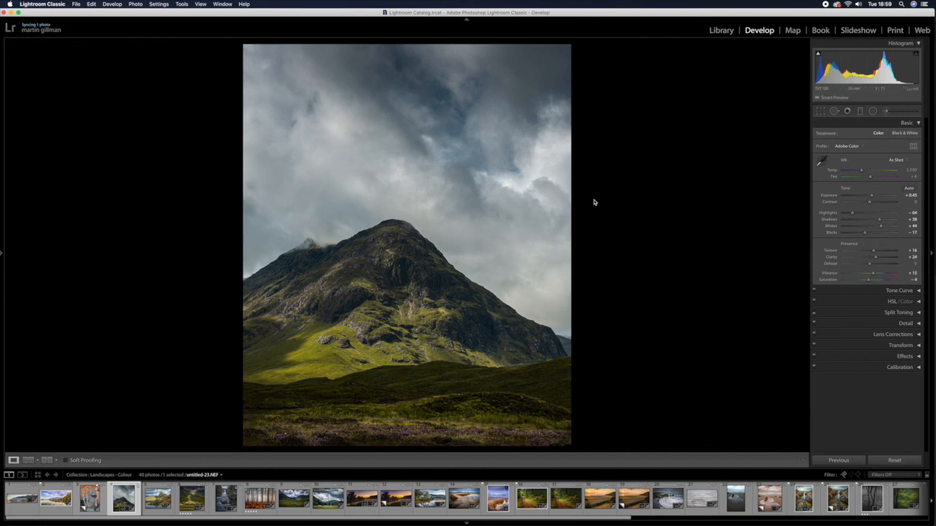
mouse_move(307, 77)
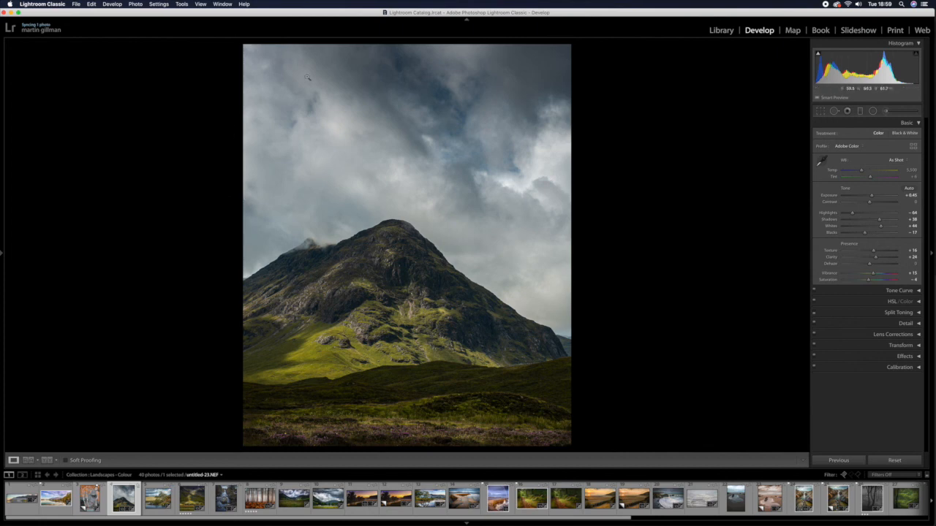